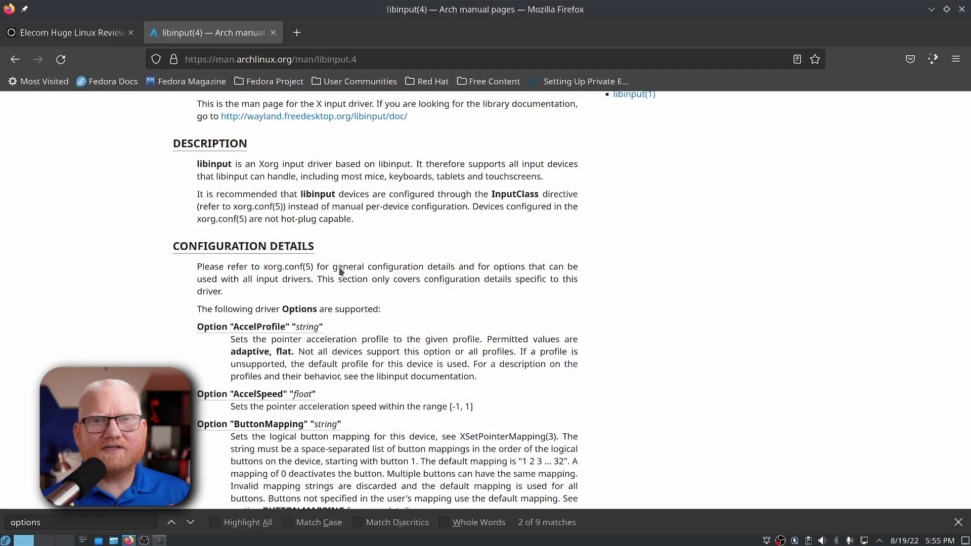
pyautogui.moveTo(327, 311)
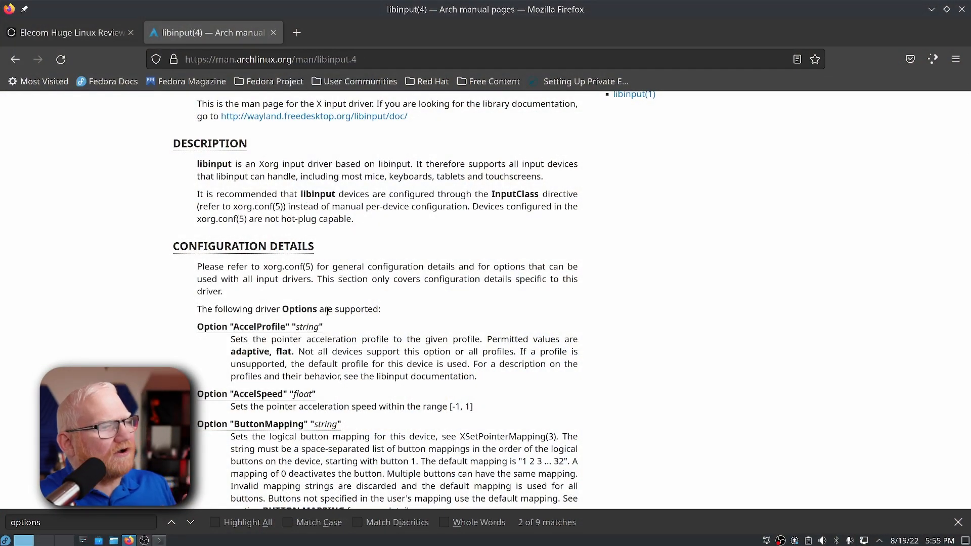
pyautogui.scroll(-3)
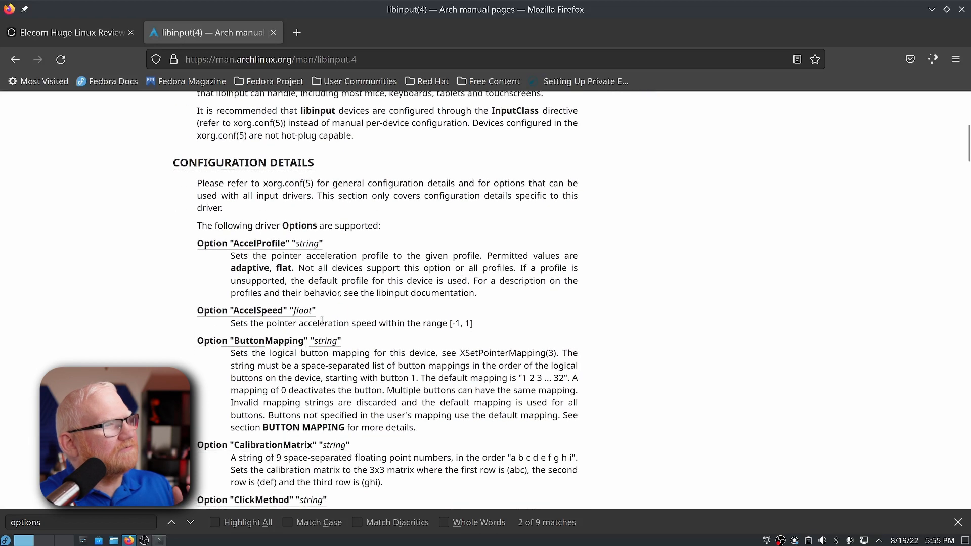
pyautogui.moveTo(210, 252)
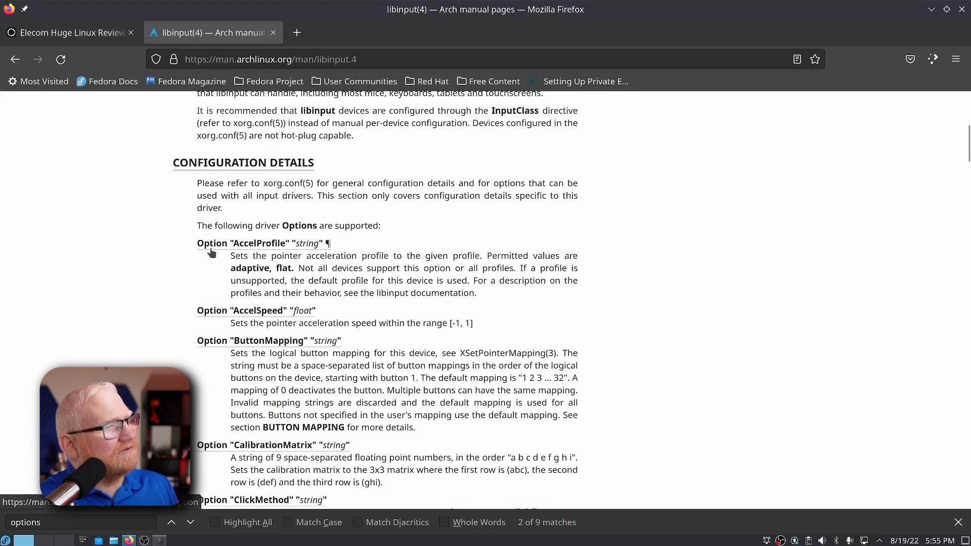
pyautogui.scroll(-3)
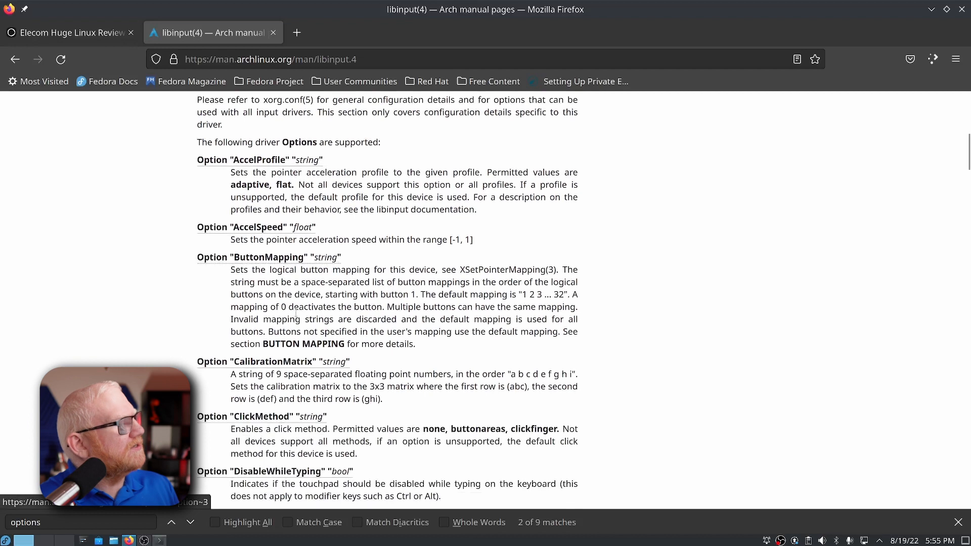